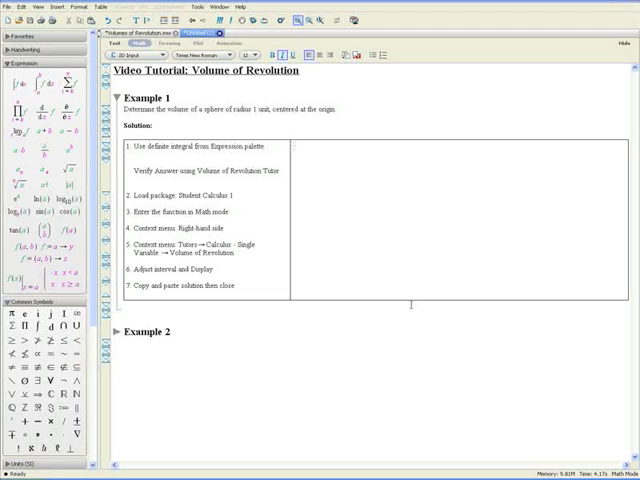
{"action": "mouse_move", "coordinate": [396, 296]}
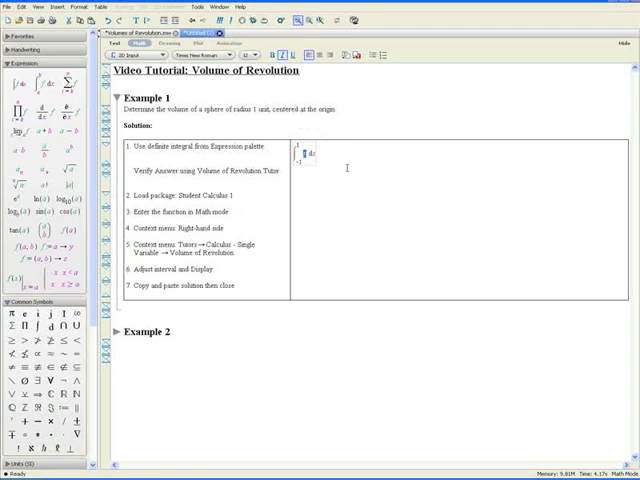
{"action": "mouse_move", "coordinate": [360, 192]}
{"action": "type", "text": "π·(1 − x^2) "}
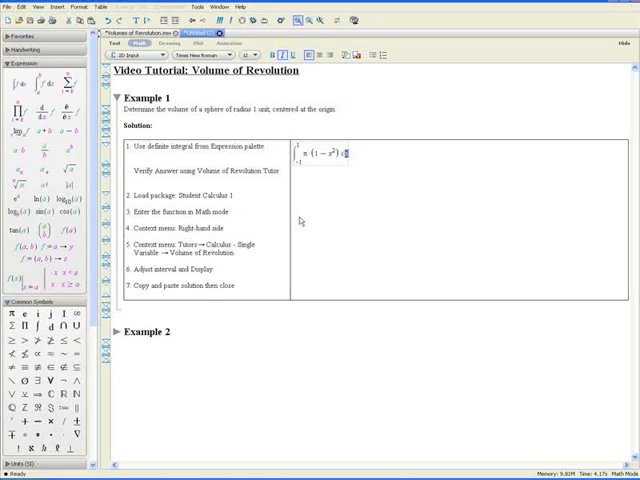
Continue entering the integrand π(1 − x²) with its dx in Example 1's definite integral.
{"action": "type", "text": "d"}
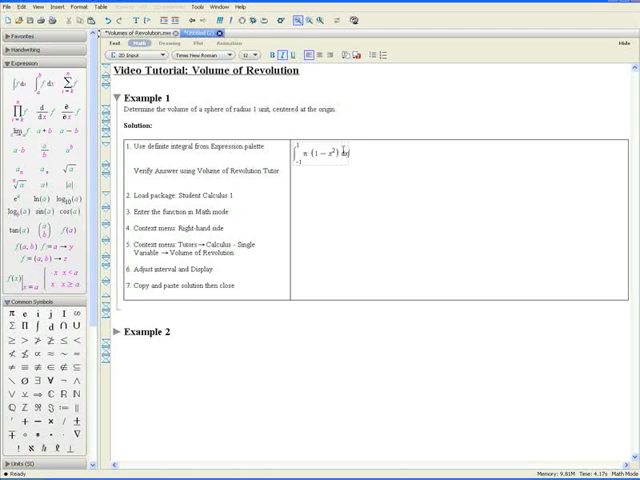
Evaluate Example 1's sphere-volume integral inline and move the cursor below it.
{"action": "right_click", "coordinate": [344, 152]}
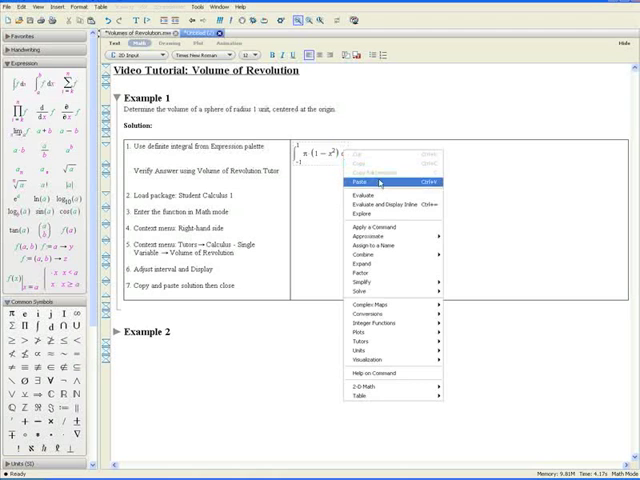
{"action": "mouse_move", "coordinate": [390, 204]}
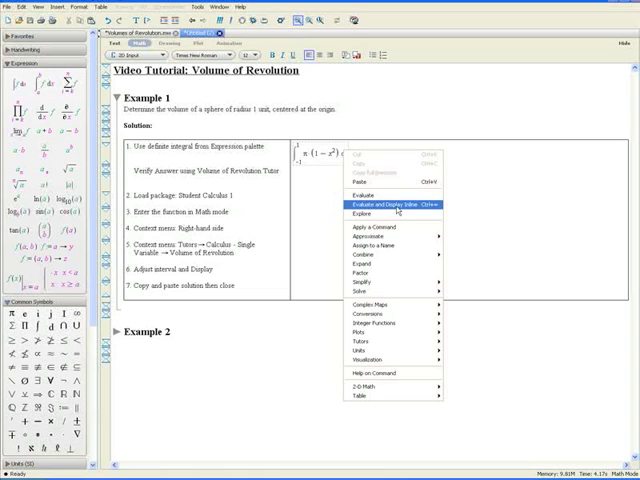
{"action": "left_click", "coordinate": [376, 204]}
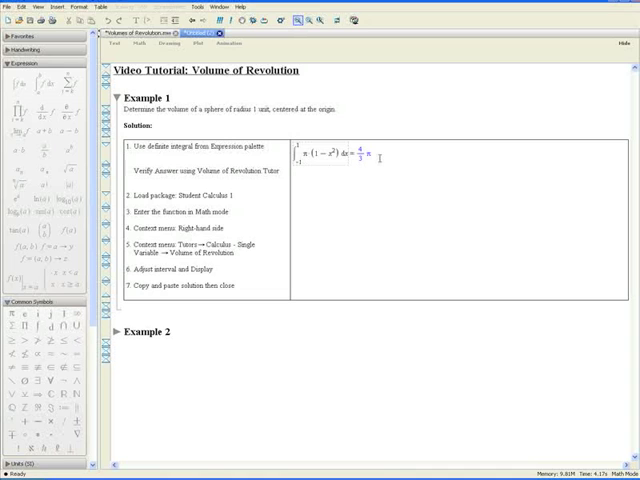
{"action": "left_click", "coordinate": [120, 40]}
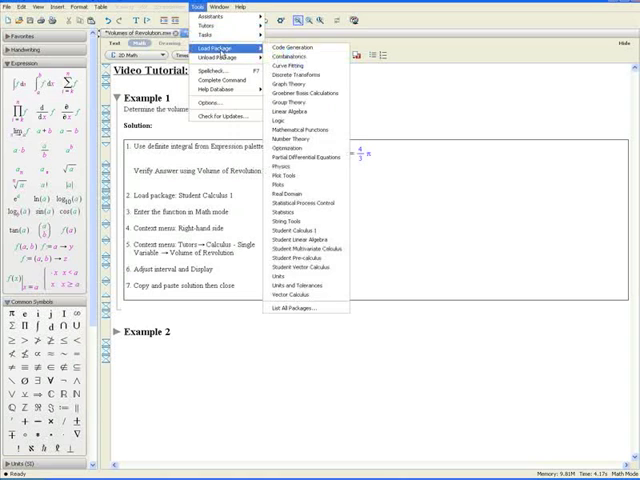
{"action": "mouse_move", "coordinate": [300, 192]}
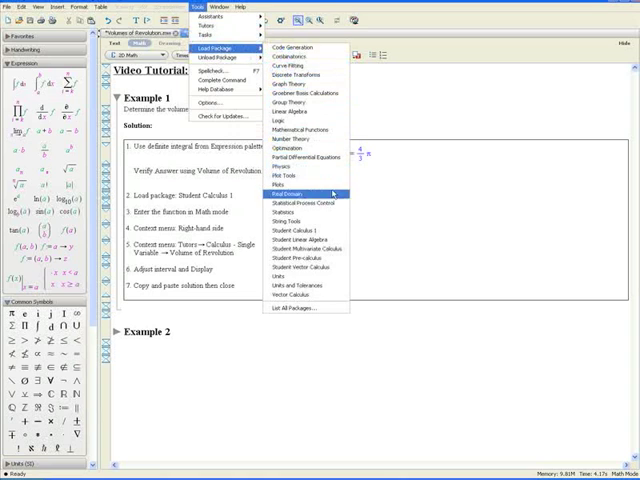
Load the Student Calculus 1 package under the evaluated Example 1 integral.
{"action": "left_click", "coordinate": [296, 232]}
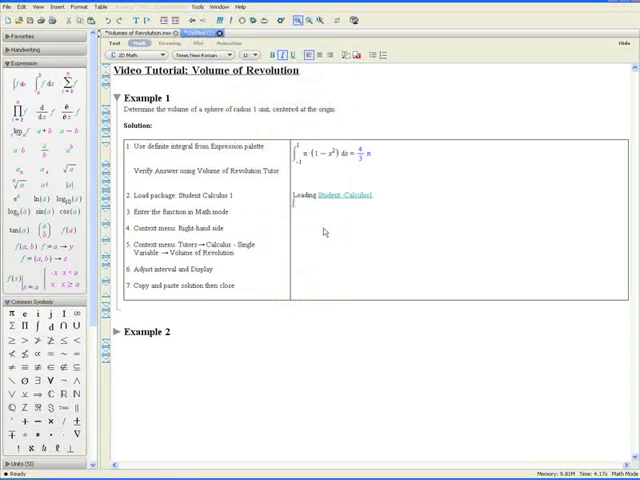
{"action": "mouse_move", "coordinate": [336, 222]}
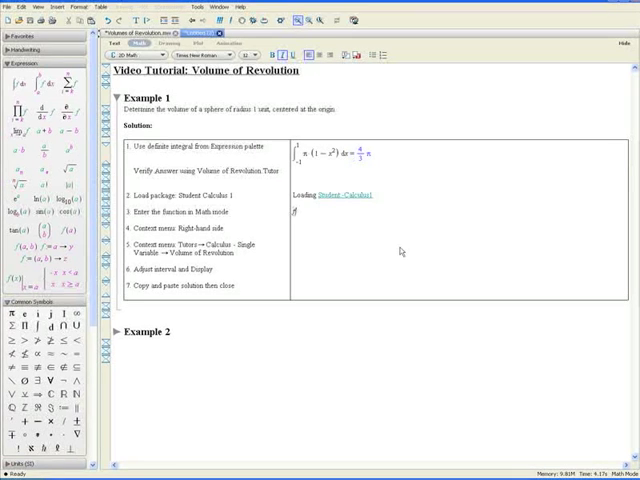
Enter f(x) = with 1−x inside the square root for the sphere's profile curve.
{"action": "type", "text": "f(x) = √"}
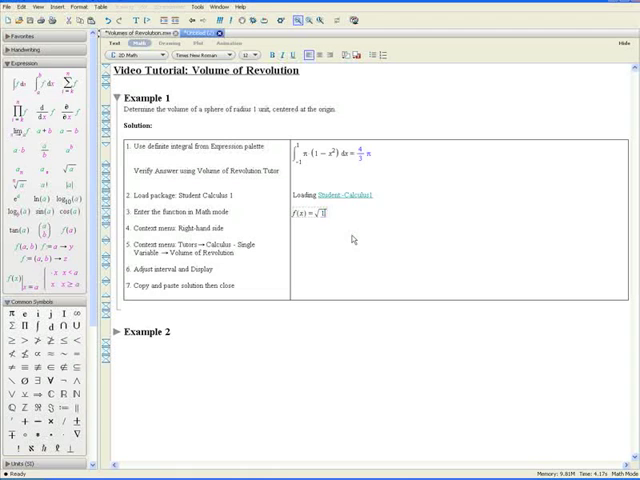
{"action": "type", "text": "1-x"}
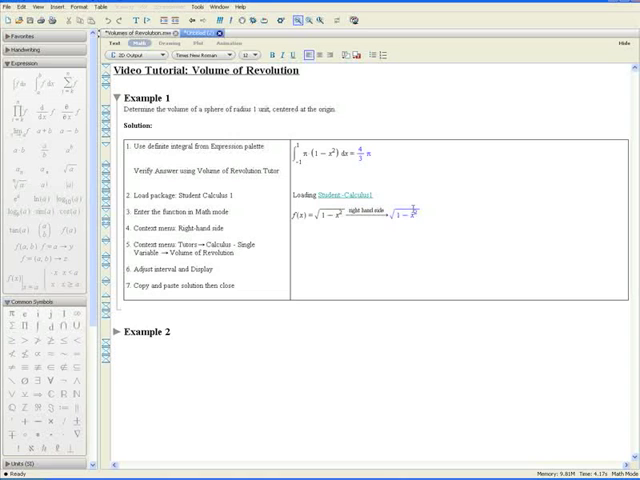
Bring up the context actions for the completed f(x) = √(1 − x²) definition.
{"action": "right_click", "coordinate": [416, 212]}
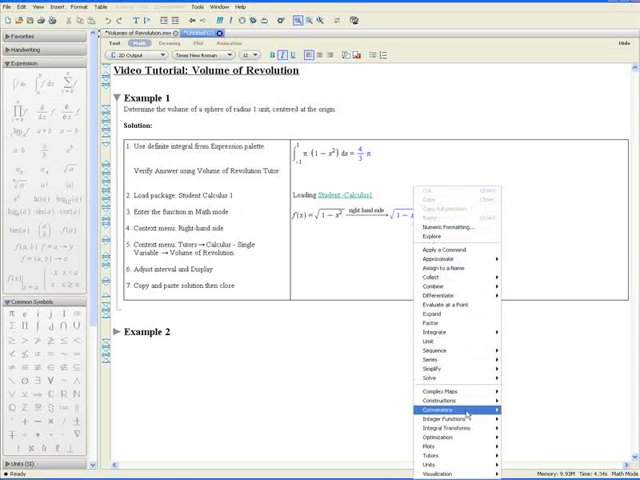
{"action": "mouse_move", "coordinate": [448, 456]}
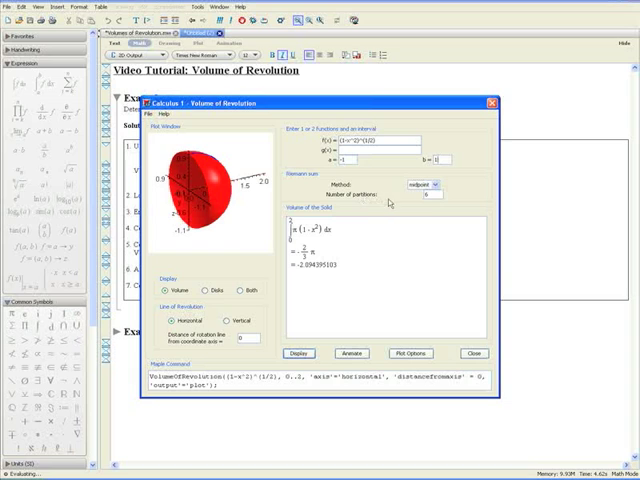
{"action": "mouse_move", "coordinate": [408, 196]}
{"action": "type", "text": "15"}
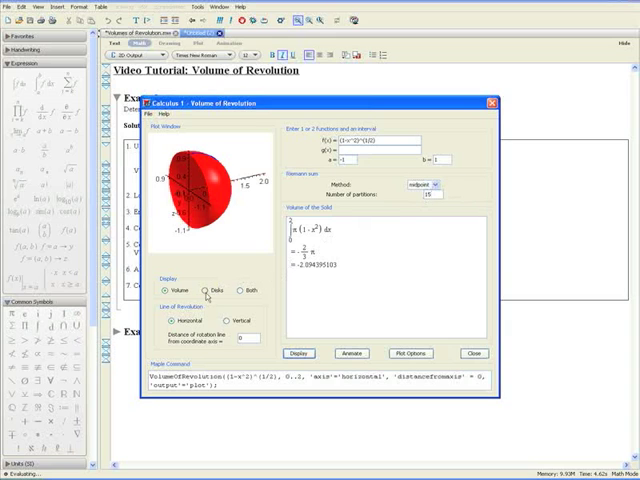
{"action": "mouse_move", "coordinate": [204, 292]}
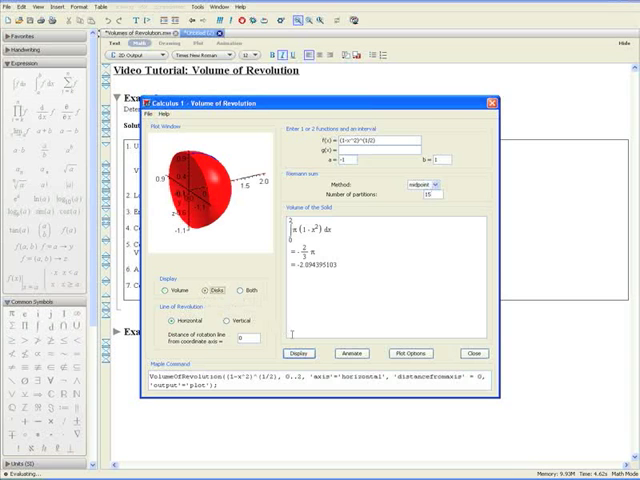
Redraw the full sphere, close the tutor to paste its plot, and acknowledge the insertion.
{"action": "left_click", "coordinate": [298, 352]}
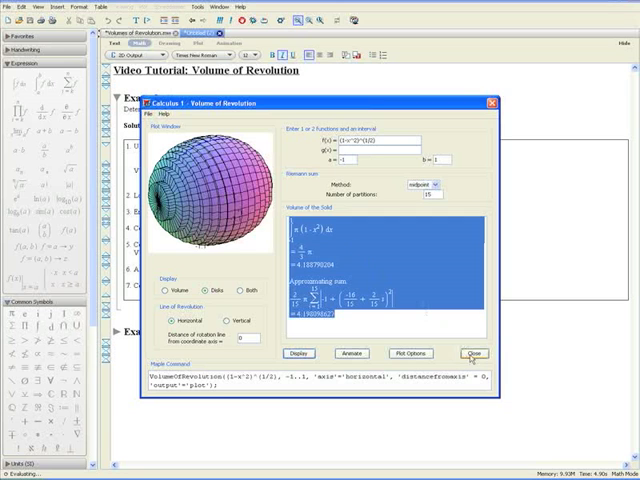
{"action": "left_click", "coordinate": [472, 352]}
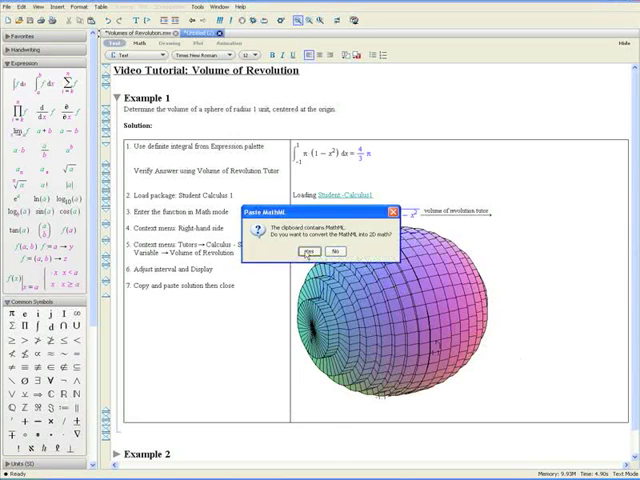
{"action": "left_click", "coordinate": [308, 252]}
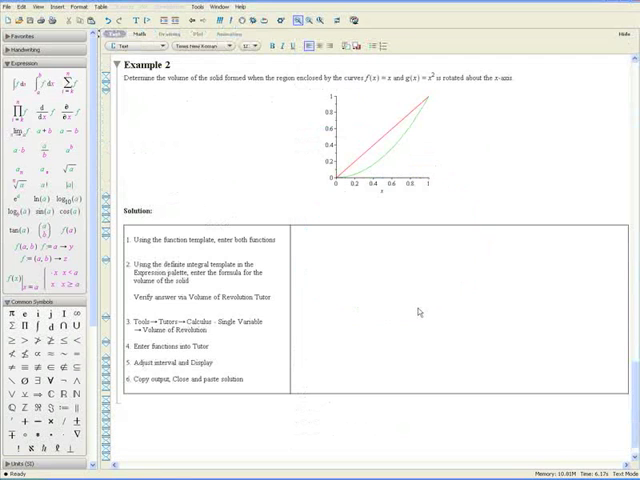
{"action": "mouse_move", "coordinate": [376, 260]}
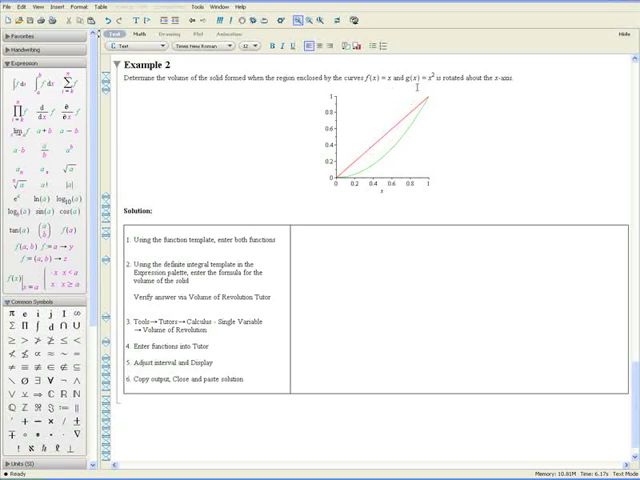
{"action": "mouse_move", "coordinate": [416, 116]}
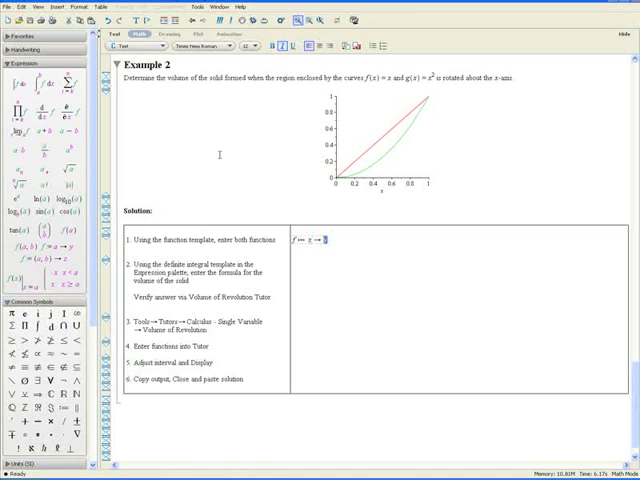
Execute the definition f := x -> x for Example 2.
{"action": "key", "text": "Return"}
{"action": "type", "text": "g := x → x^2"}
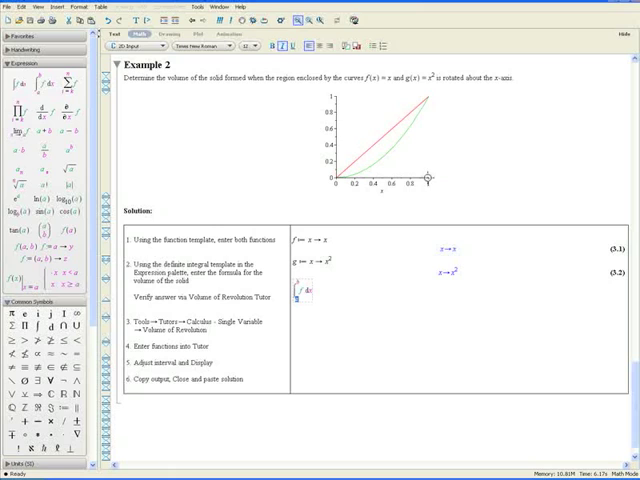
{"action": "mouse_move", "coordinate": [366, 324]}
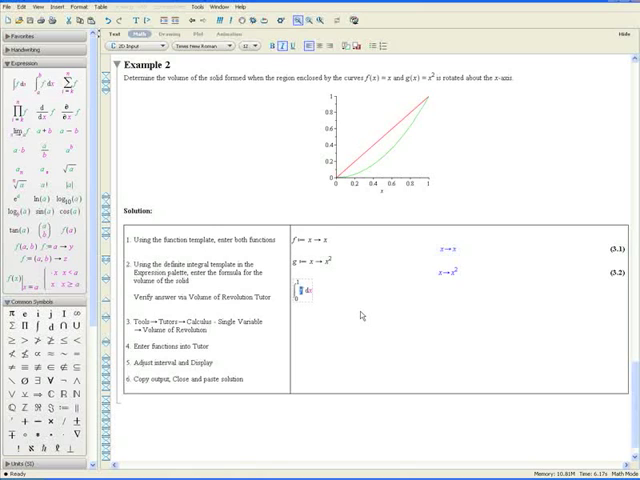
{"action": "mouse_move", "coordinate": [360, 308]}
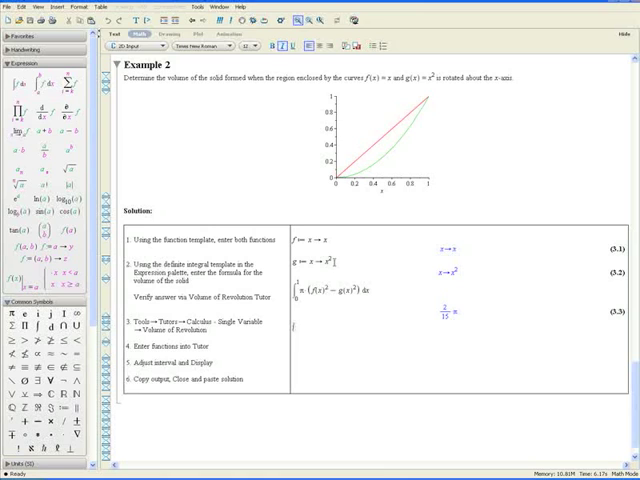
{"action": "mouse_move", "coordinate": [374, 228]}
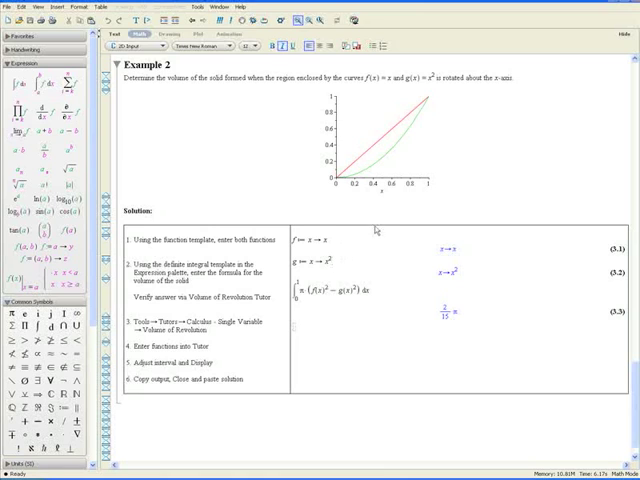
{"action": "mouse_move", "coordinate": [374, 222]}
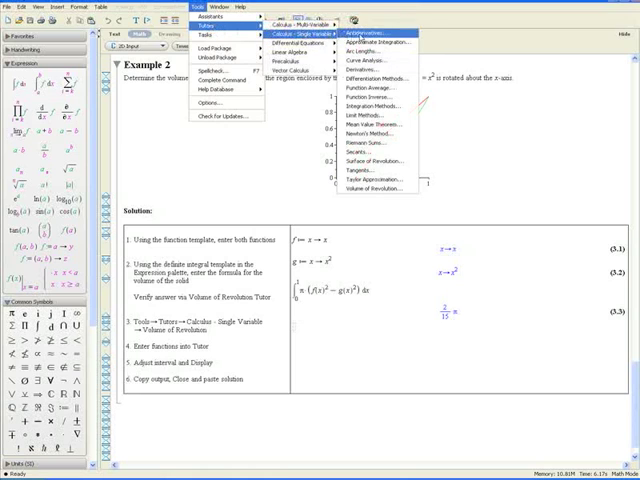
{"action": "mouse_move", "coordinate": [376, 188]}
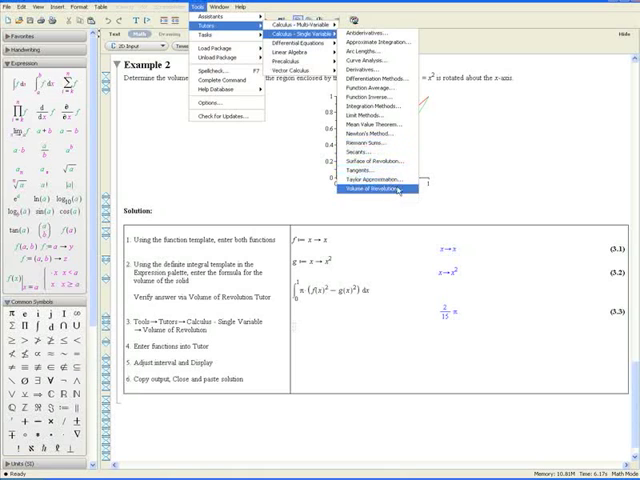
Launch the Volume of Revolution tutor from Tools > Tutors for Example 2.
{"action": "left_click", "coordinate": [376, 188]}
{"action": "type", "text": "x^2"}
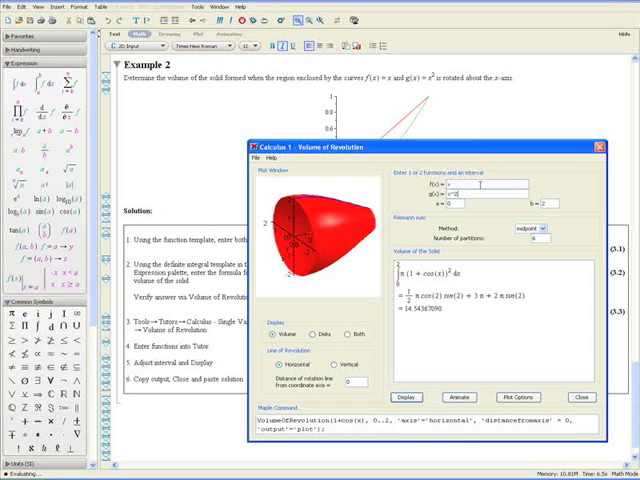
{"action": "mouse_move", "coordinate": [462, 164]}
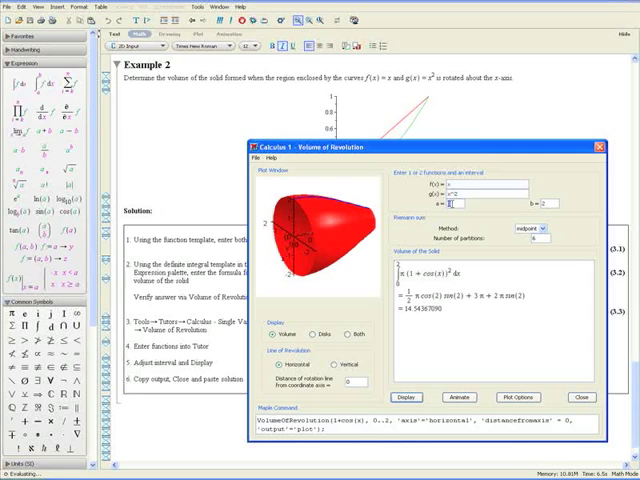
{"action": "mouse_move", "coordinate": [462, 202]}
{"action": "type", "text": "0"}
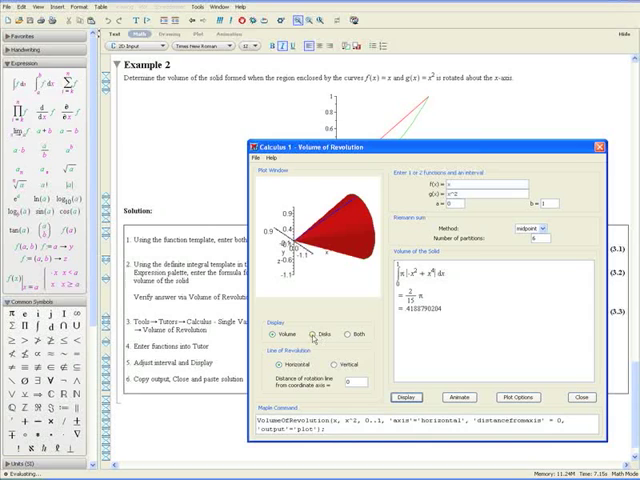
Change the solid's drawing option and display Example 2's cylindrical solid of revolution.
{"action": "left_click", "coordinate": [308, 334]}
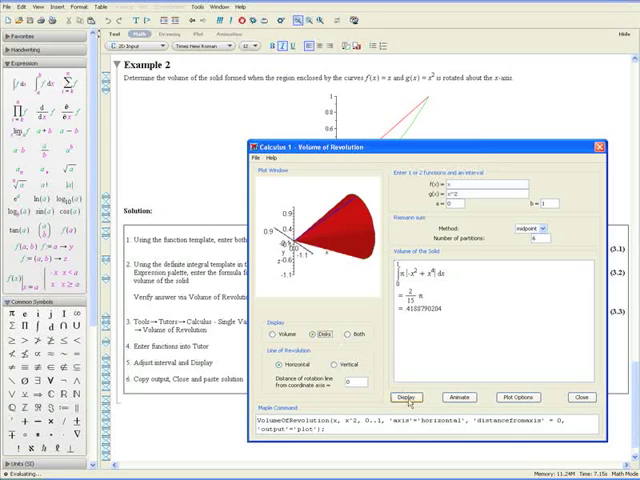
{"action": "left_click", "coordinate": [406, 396]}
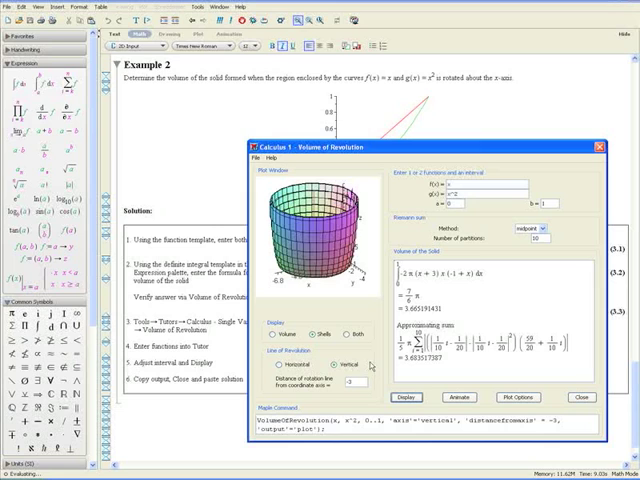
Set the line of revolution and display the solid built from approximating pieces.
{"action": "left_click", "coordinate": [280, 358]}
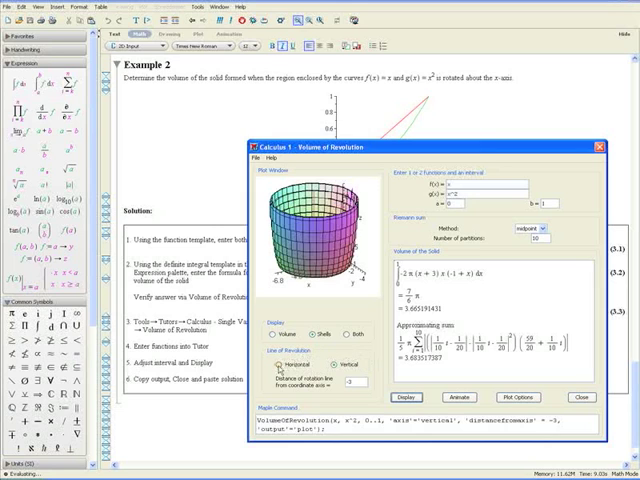
{"action": "left_click", "coordinate": [312, 328]}
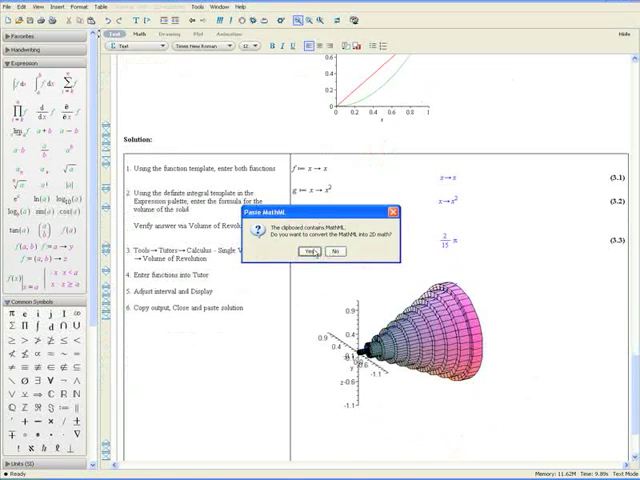
Insert the tutor's revolved-solid plot and approximating sum for Example 2, dismissing the 'Plots inserted' message.
{"action": "left_click", "coordinate": [316, 250]}
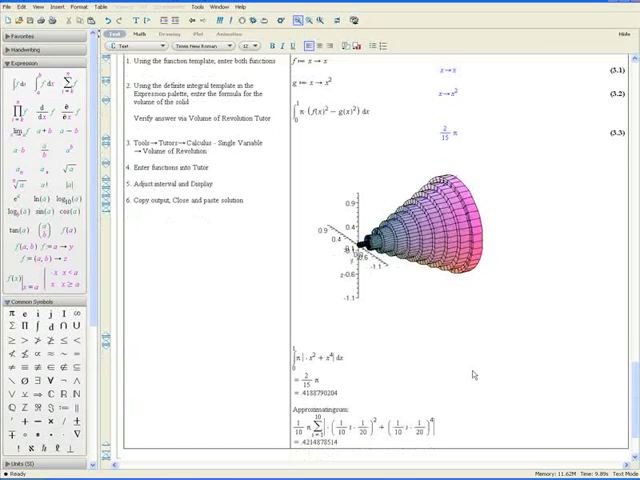